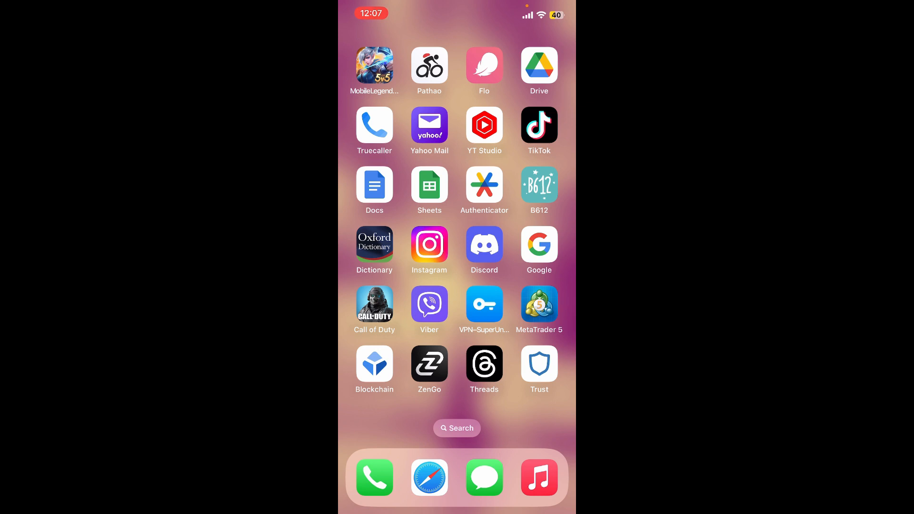
Launch Trust Wallet from the iOS Home Screen icon.
{"action": "left_click", "coordinate": [538, 363]}
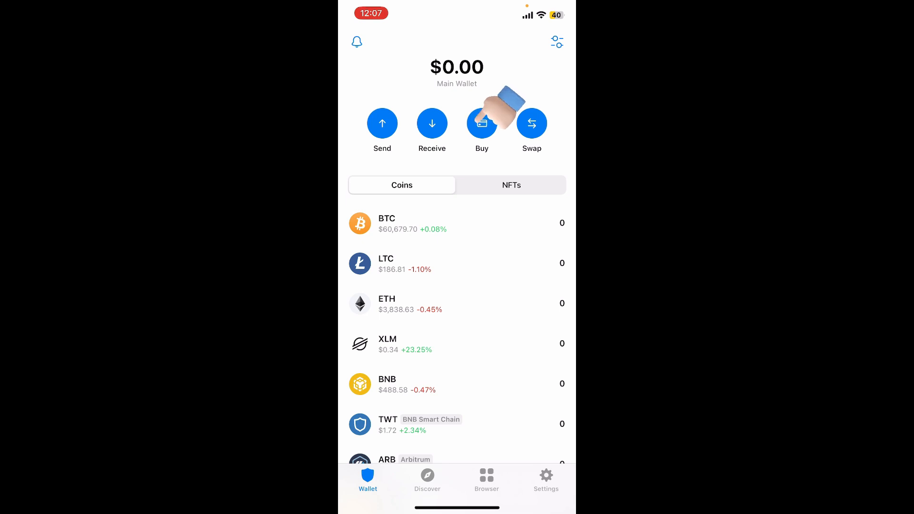
Start a crypto purchase from the wallet's Buy option, reaching the Buy XRP screen.
{"action": "left_click", "coordinate": [481, 124]}
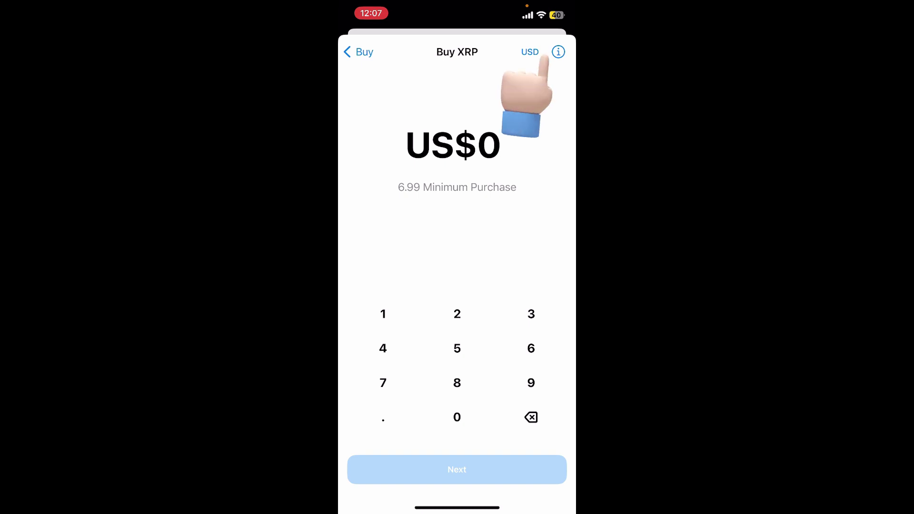
Enter US$250 for XRP, pick Mercuryo as provider, then exit to the home screen.
{"action": "left_click", "coordinate": [530, 52]}
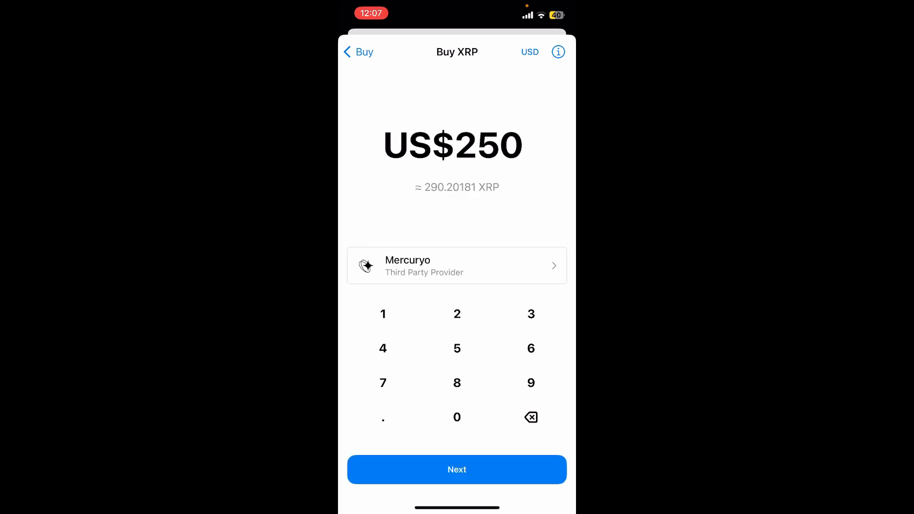
{"action": "left_click", "coordinate": [457, 266]}
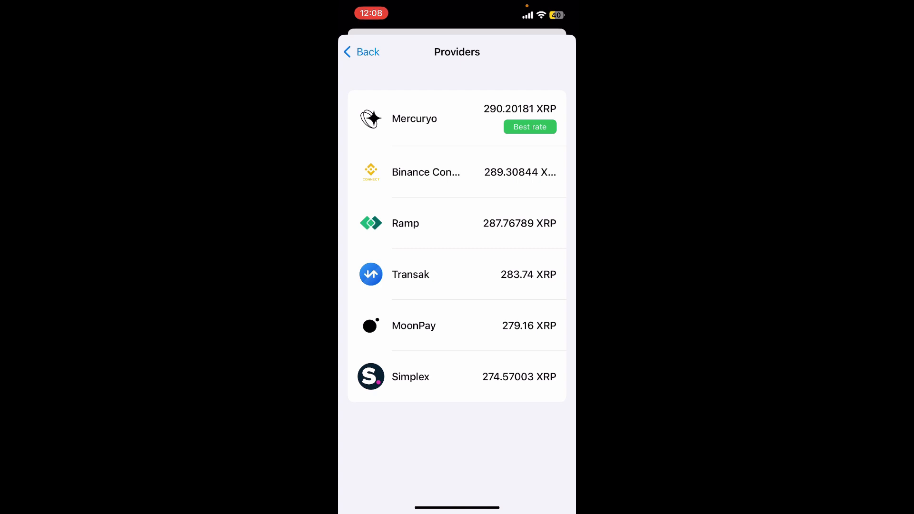
{"action": "left_click", "coordinate": [428, 118]}
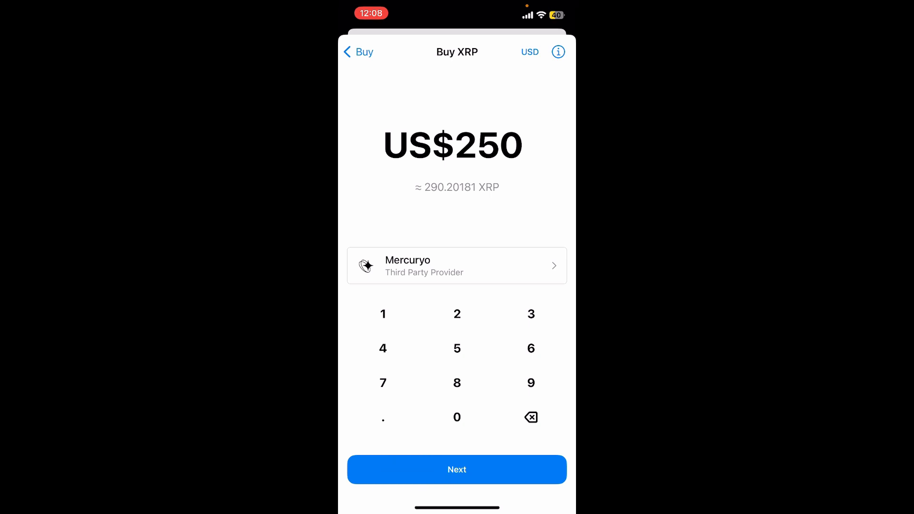
{"action": "key", "text": "home"}
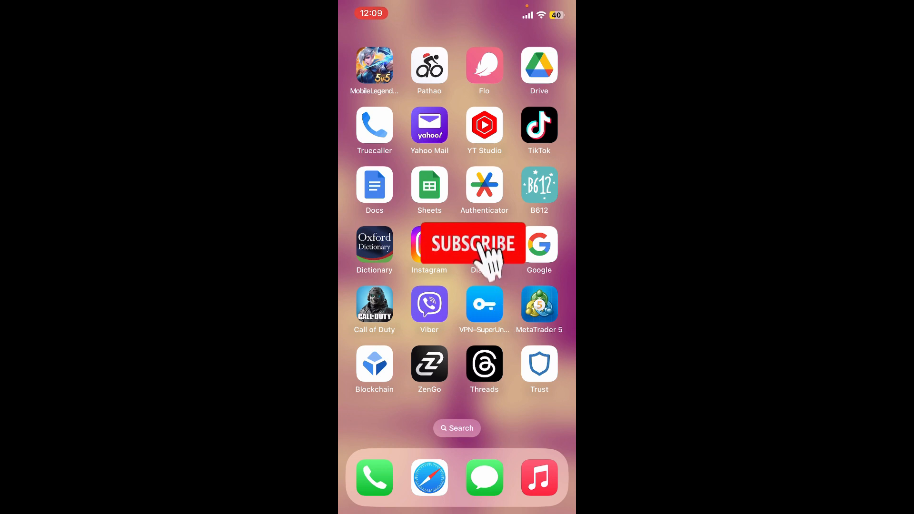
Tap on the iPhone home screen after leaving Trust Wallet.
{"action": "left_click", "coordinate": [472, 244]}
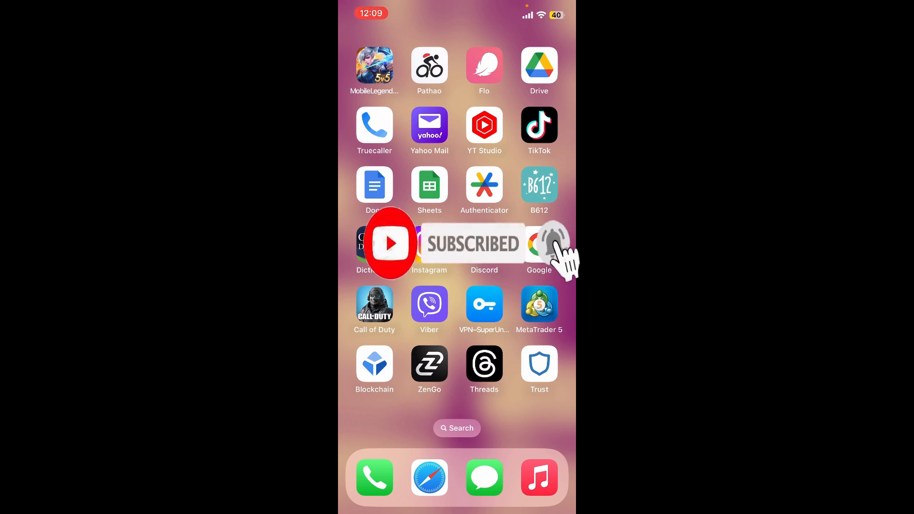